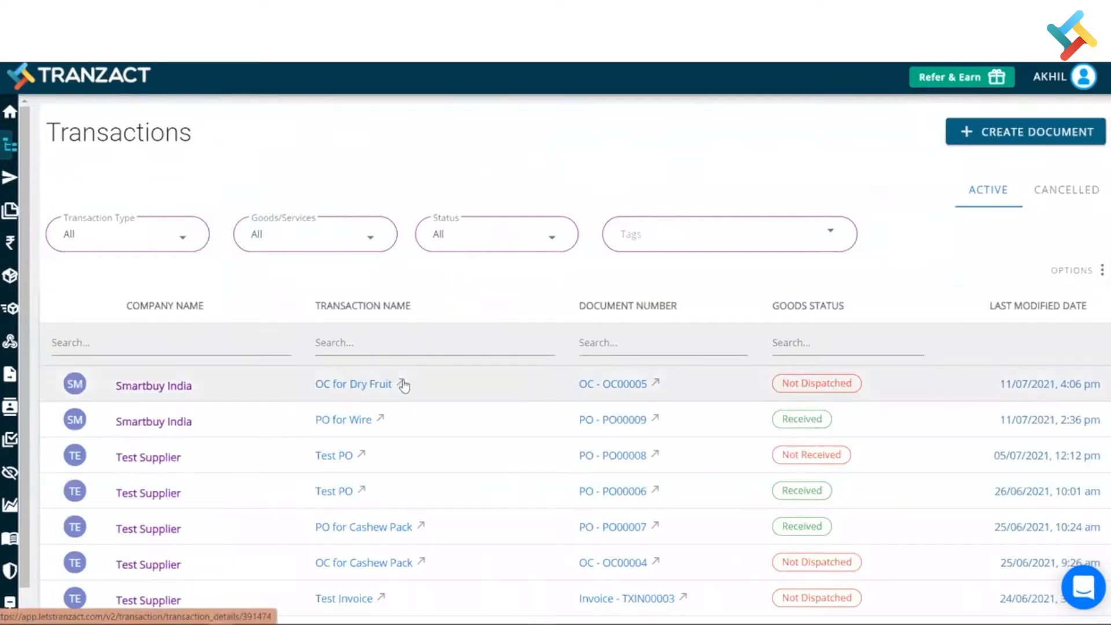
pyautogui.moveTo(403, 385)
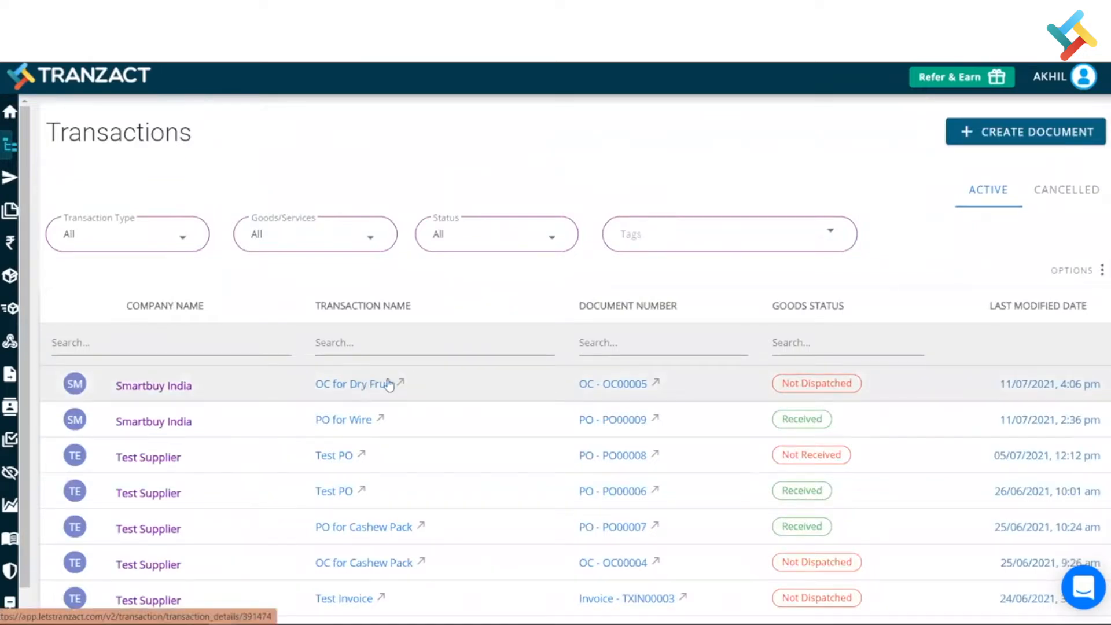
# Open the 'OC for Dry Fruit' transaction, revealing tax invoice TXIN00004 for Smartbuy India
pyautogui.click(352, 383)
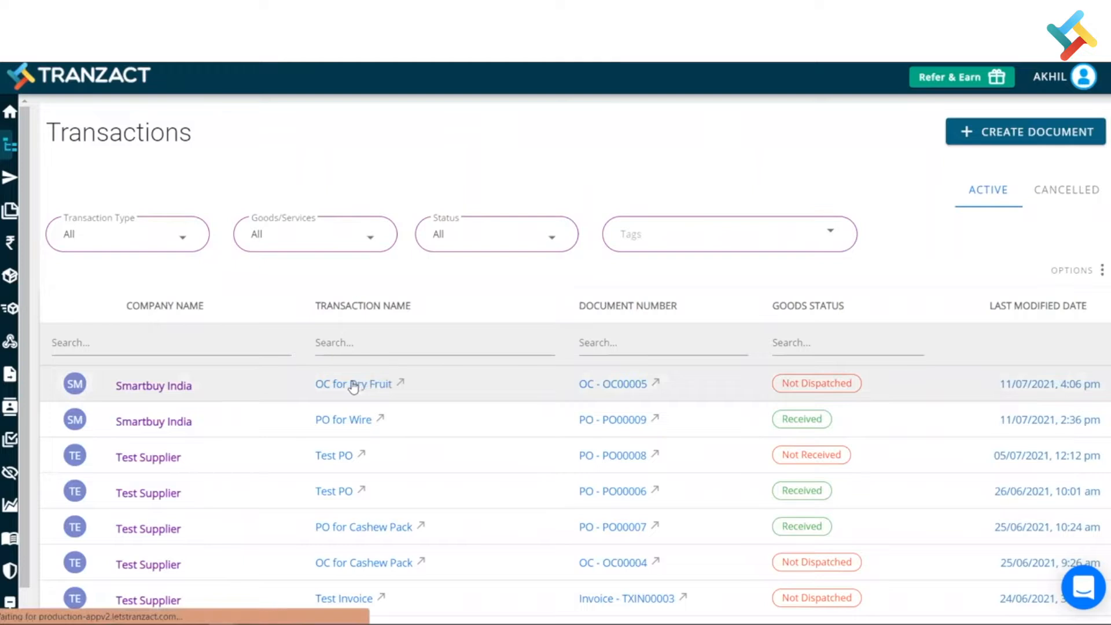
pyautogui.click(354, 383)
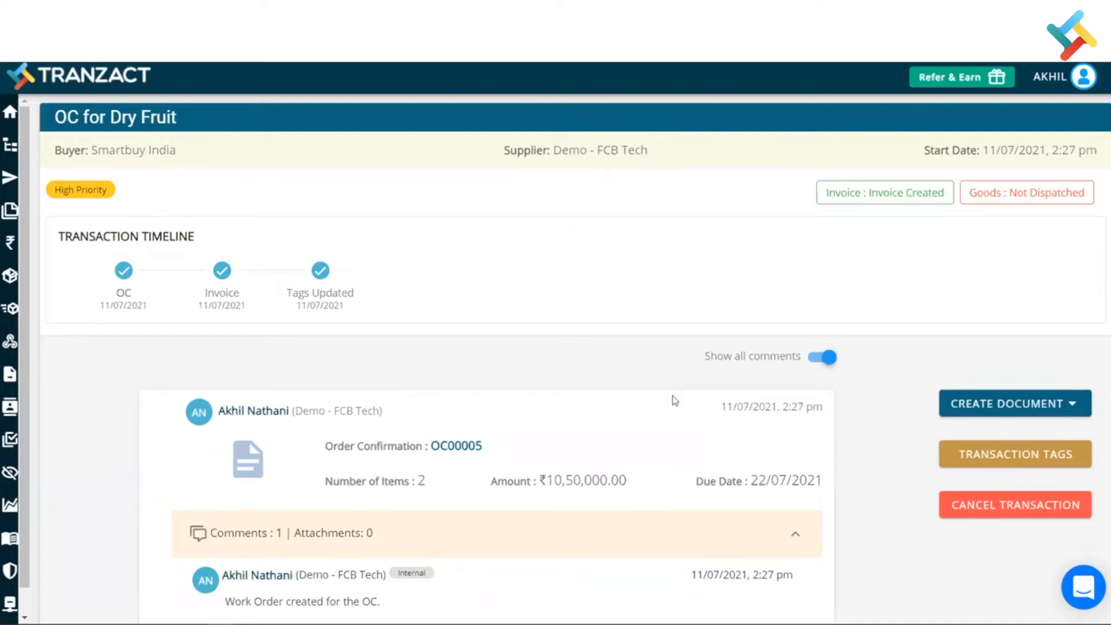
pyautogui.scroll(-3)
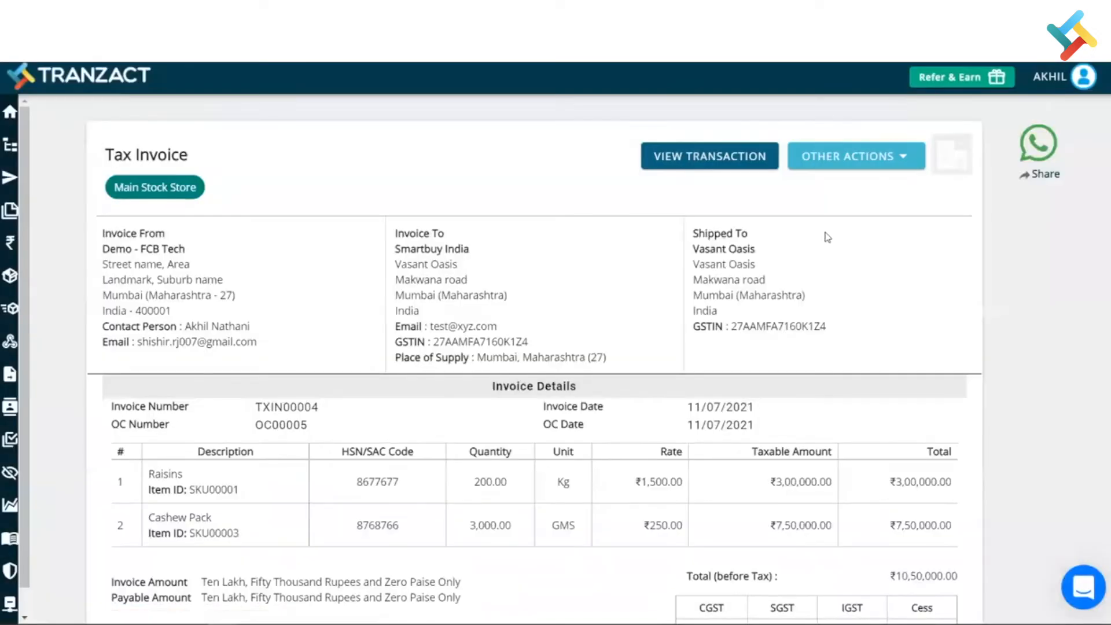
pyautogui.moveTo(842, 155)
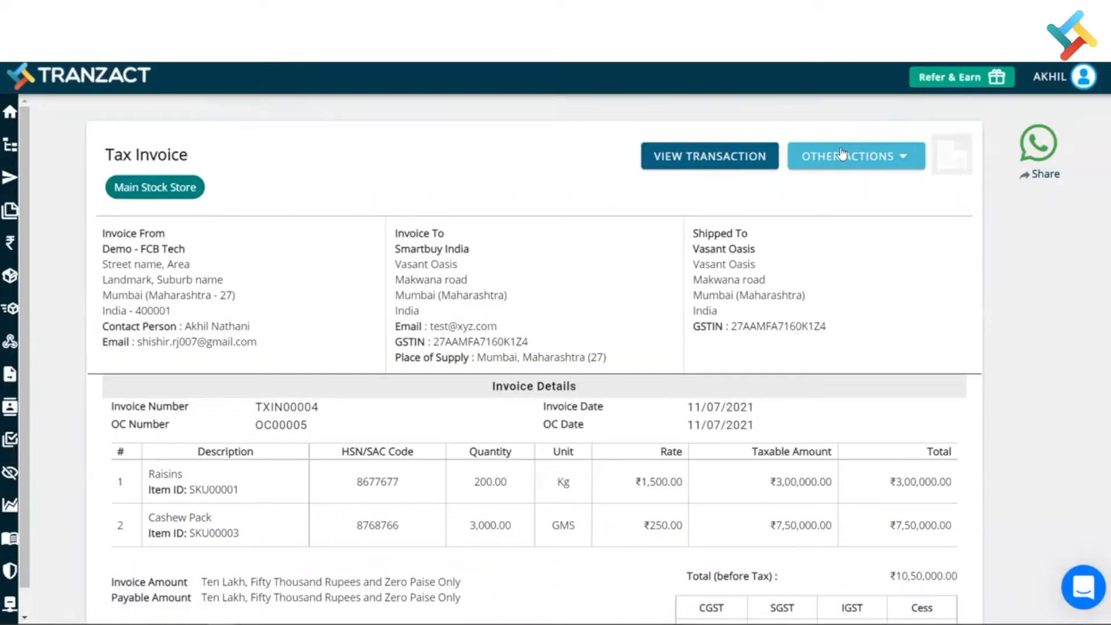
# Reveal the Other Actions list for invoice TXIN00004
pyautogui.click(855, 156)
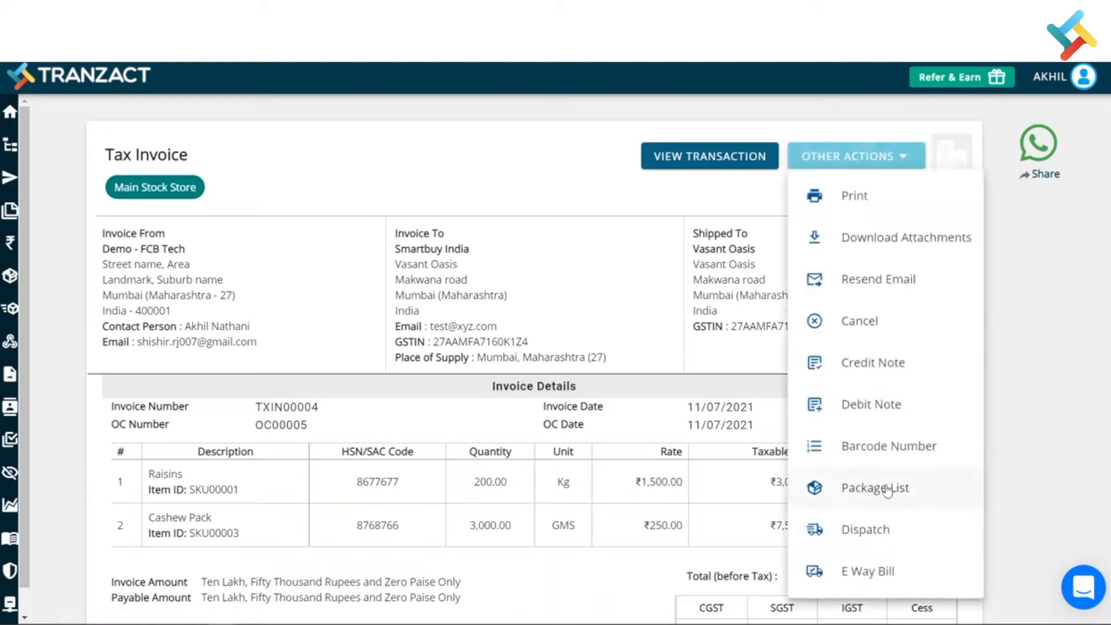
# Start a Package List for TXIN00004 with Raisins and Cashew Pack imported from the invoice
pyautogui.click(875, 487)
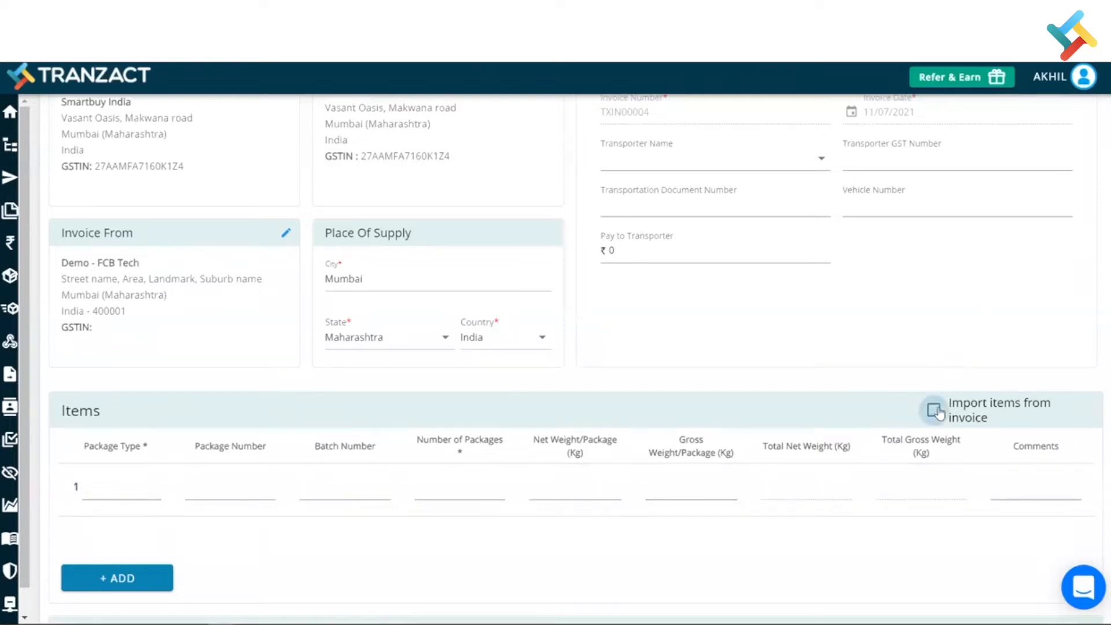
pyautogui.click(934, 410)
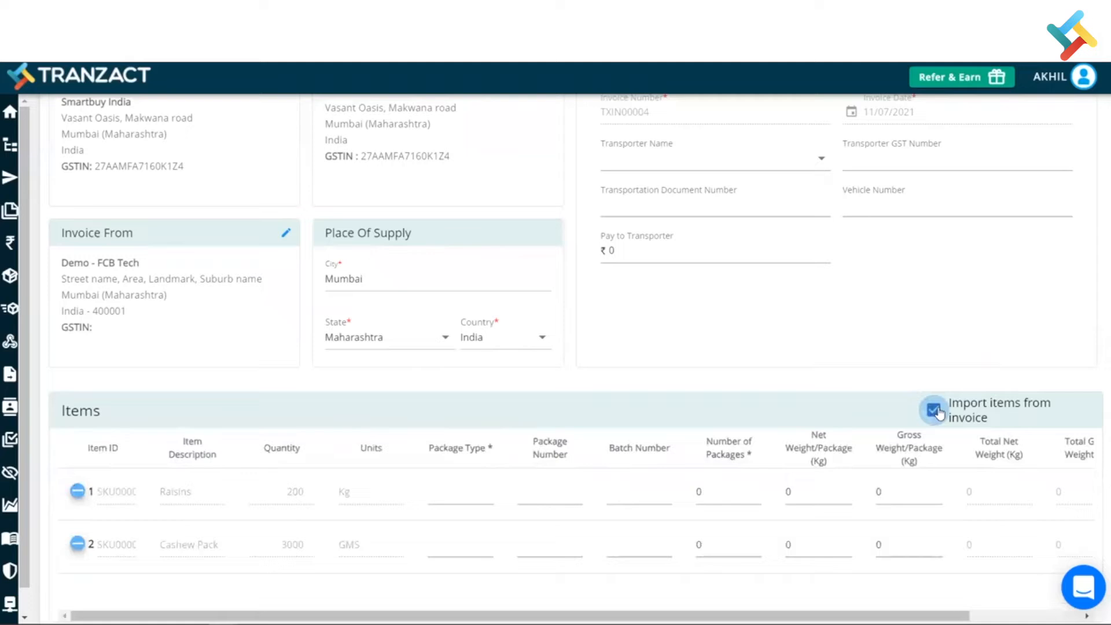
pyautogui.click(933, 410)
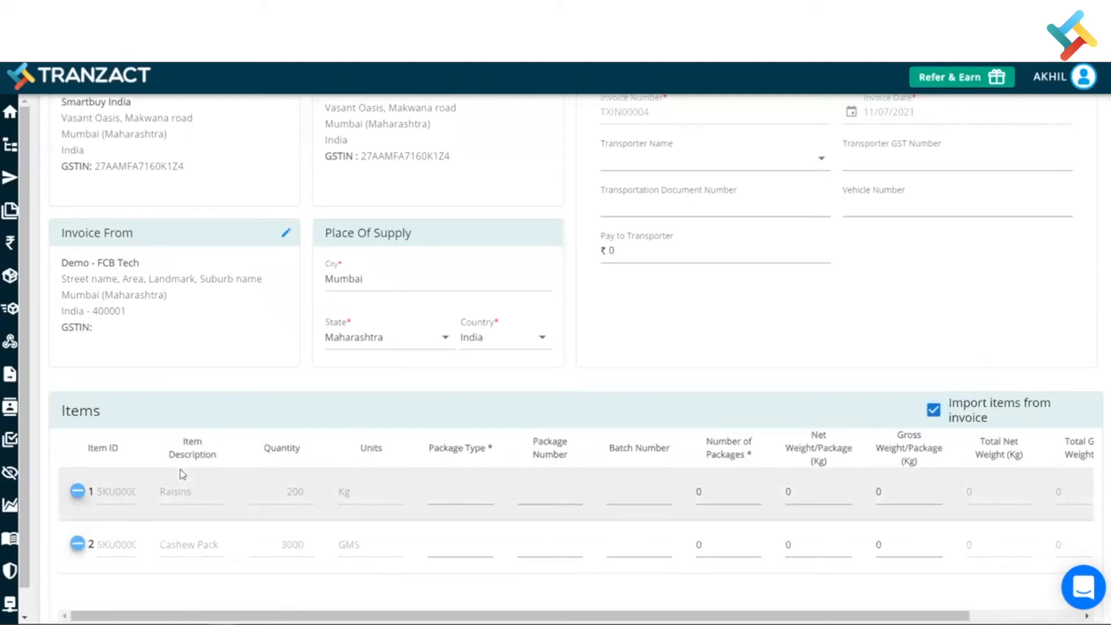
pyautogui.moveTo(500, 520)
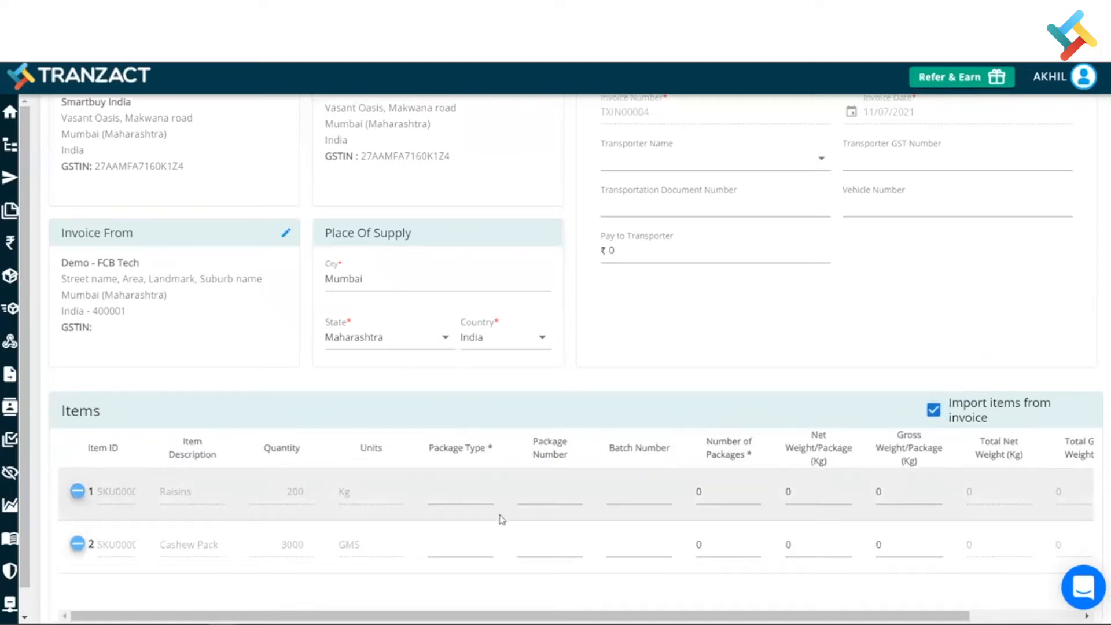
pyautogui.click(459, 492)
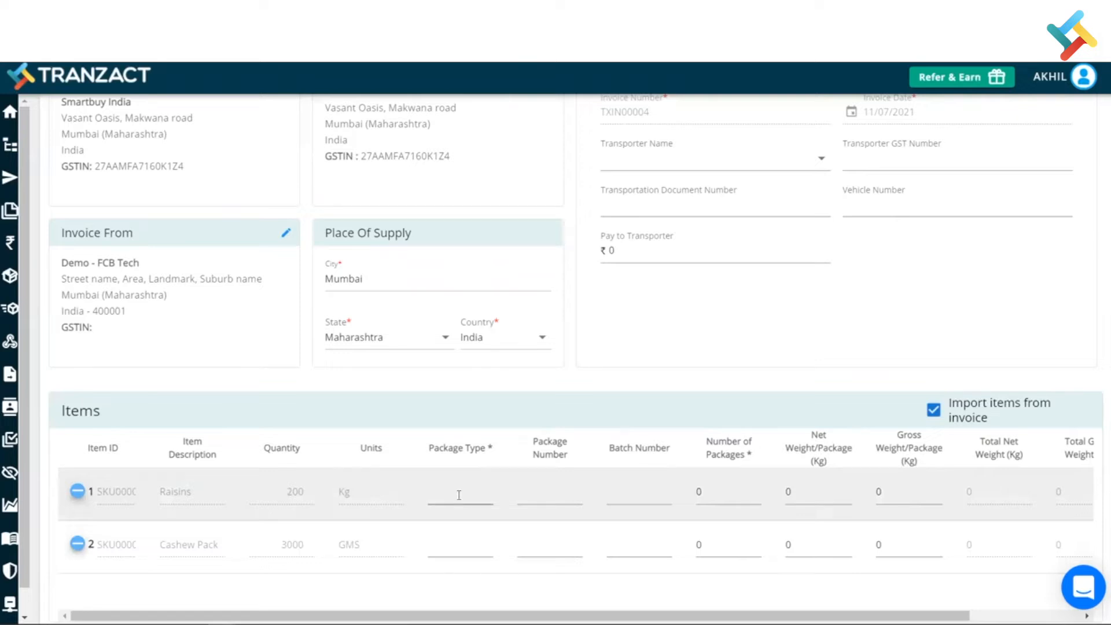
pyautogui.click(459, 494)
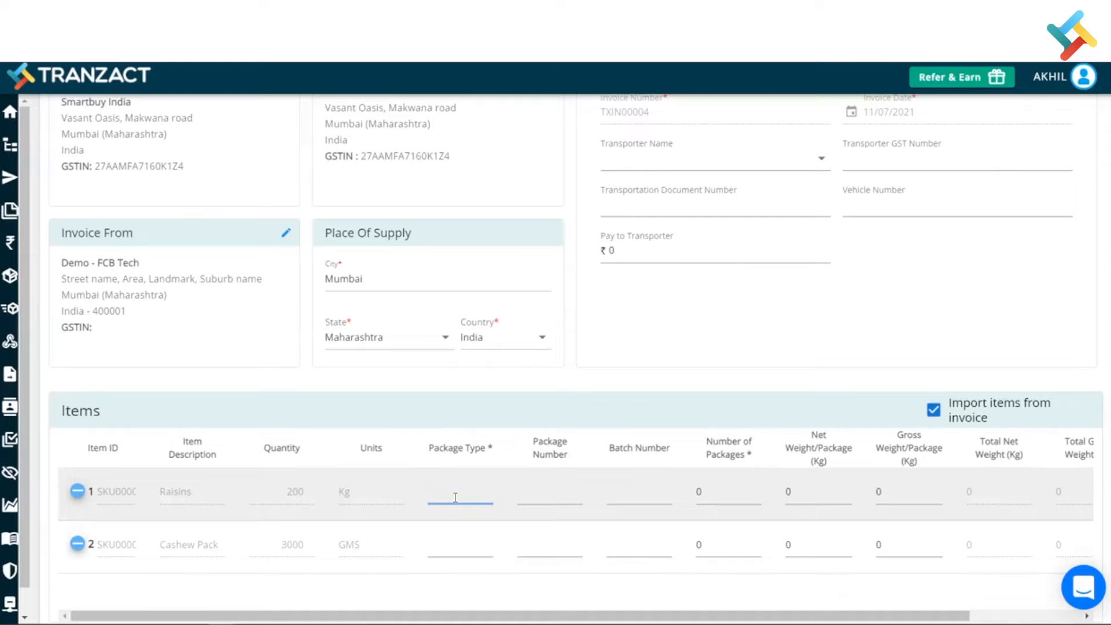
# Set Raisins to package type Pouch with package number 1234
pyautogui.write('Pouch')
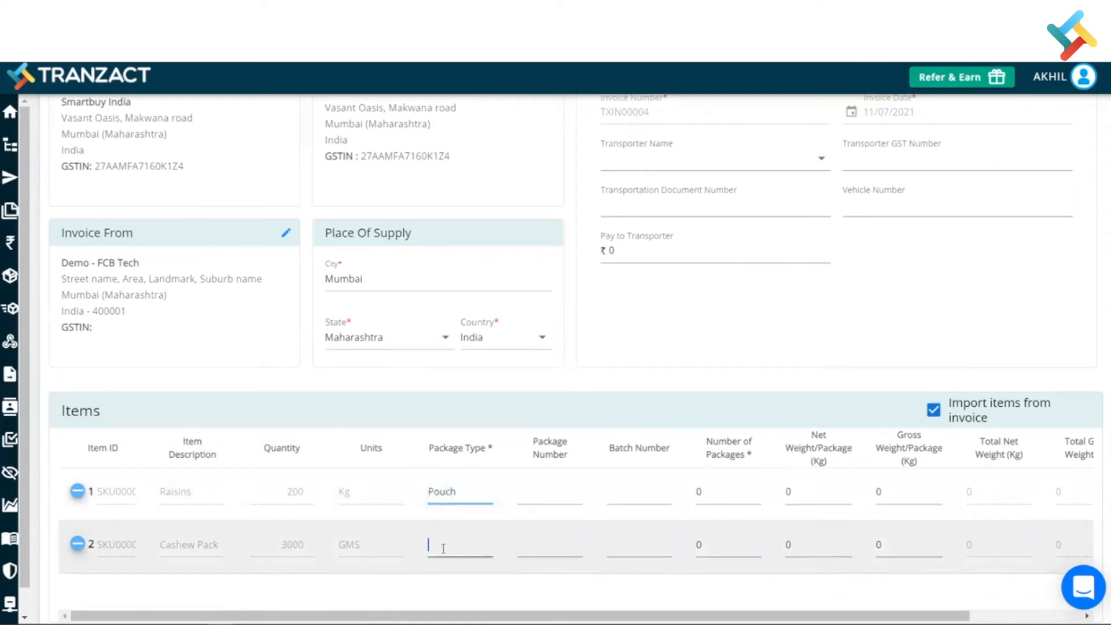
pyautogui.write('Pouch')
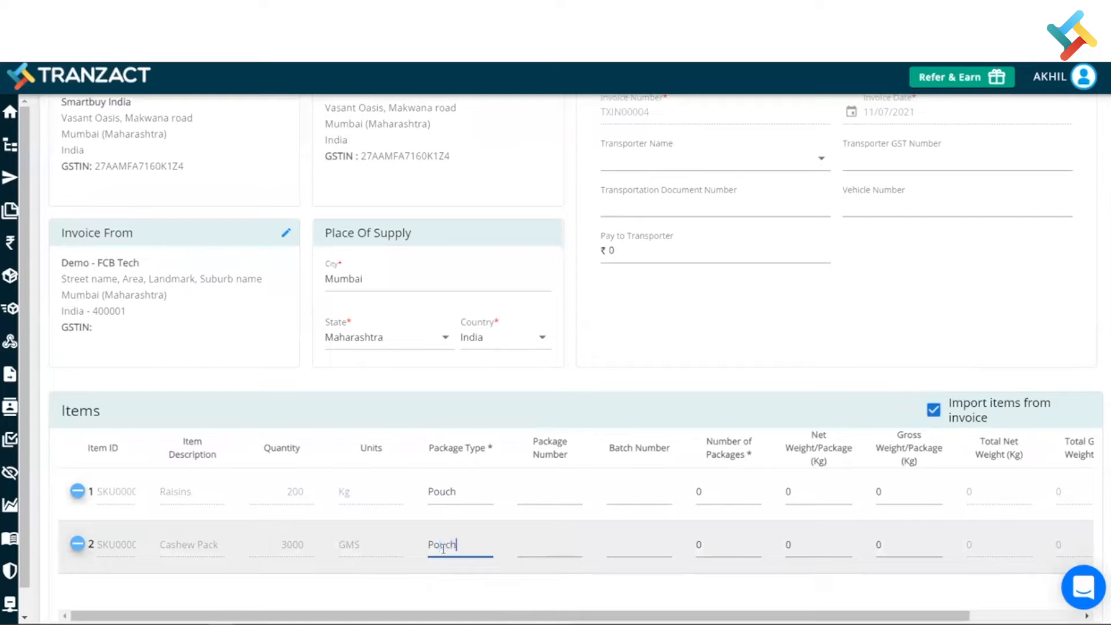
pyautogui.click(549, 492)
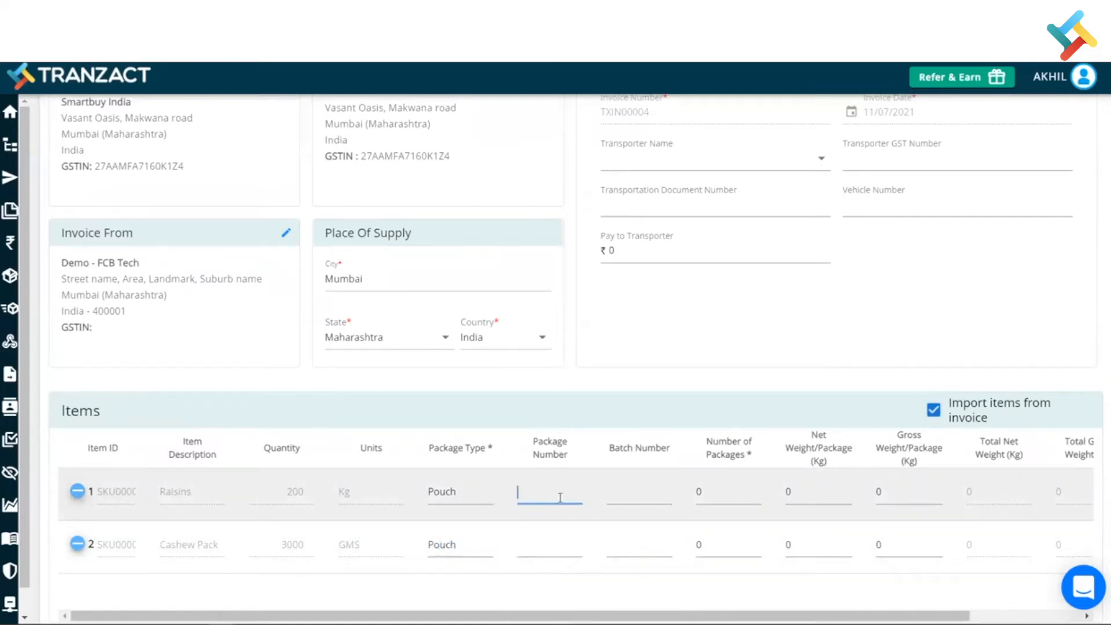
pyautogui.write('1')
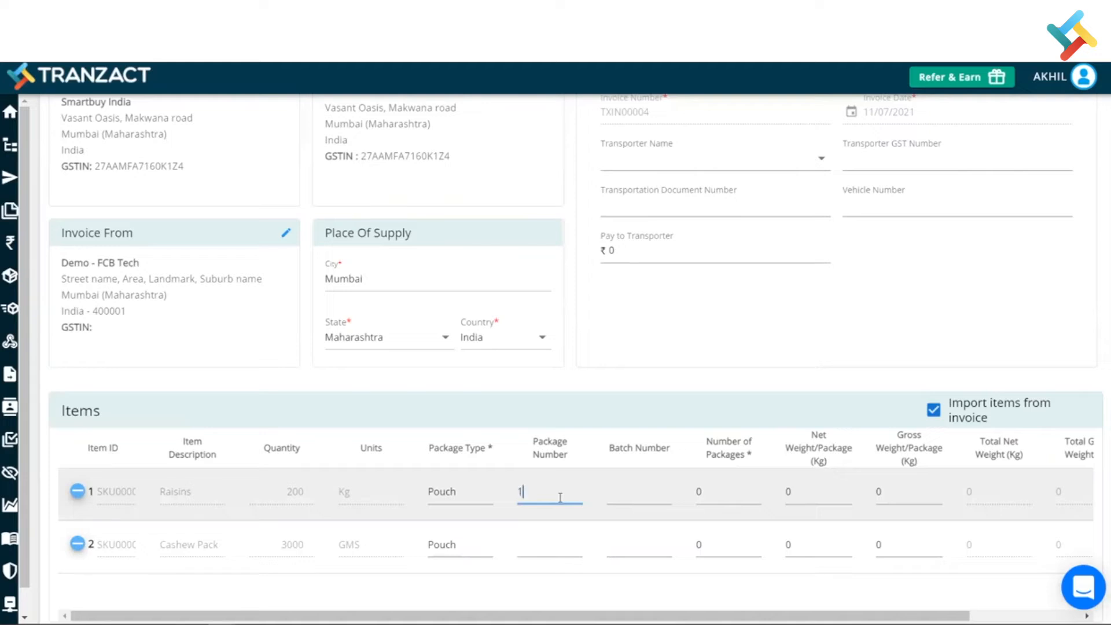
pyautogui.write('234')
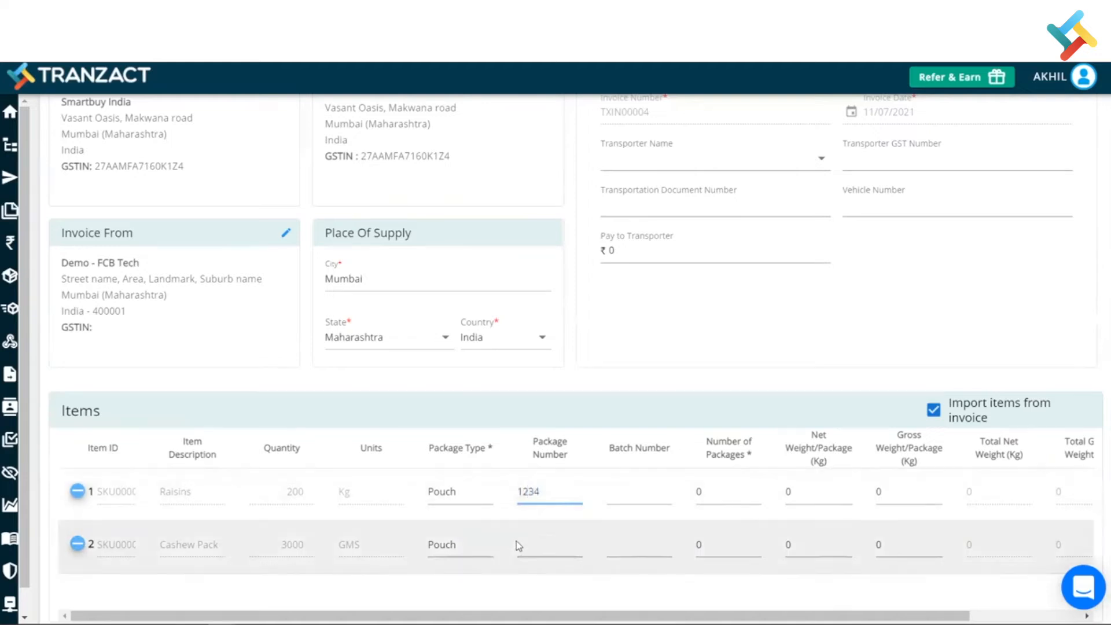
# Set Cashew Pack to package type Pouch with package number 1235
pyautogui.click(549, 544)
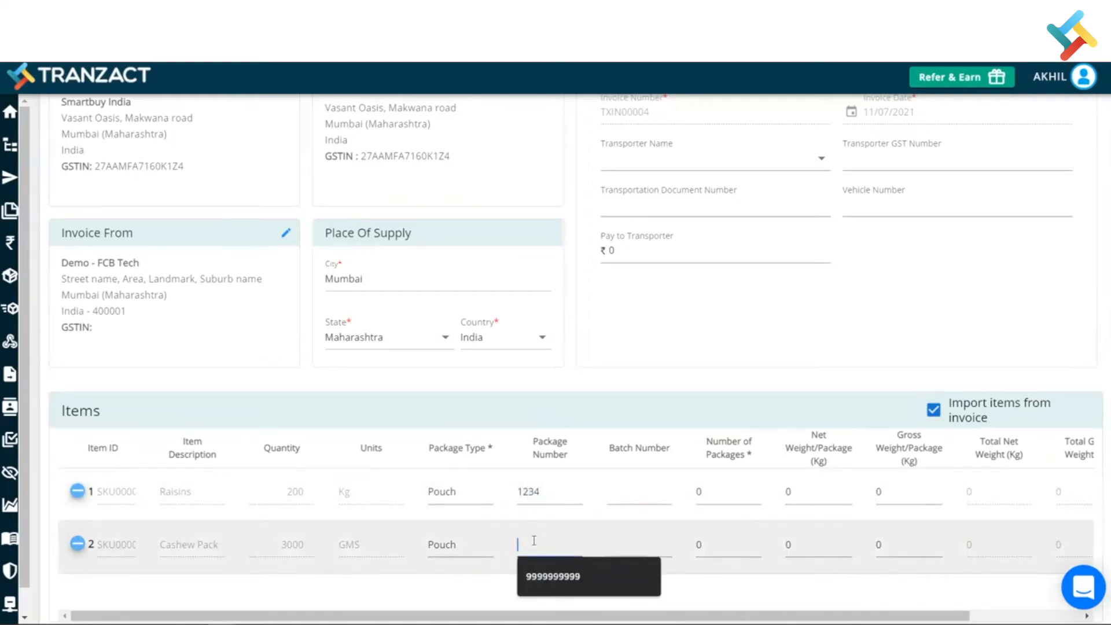
pyautogui.write('1')
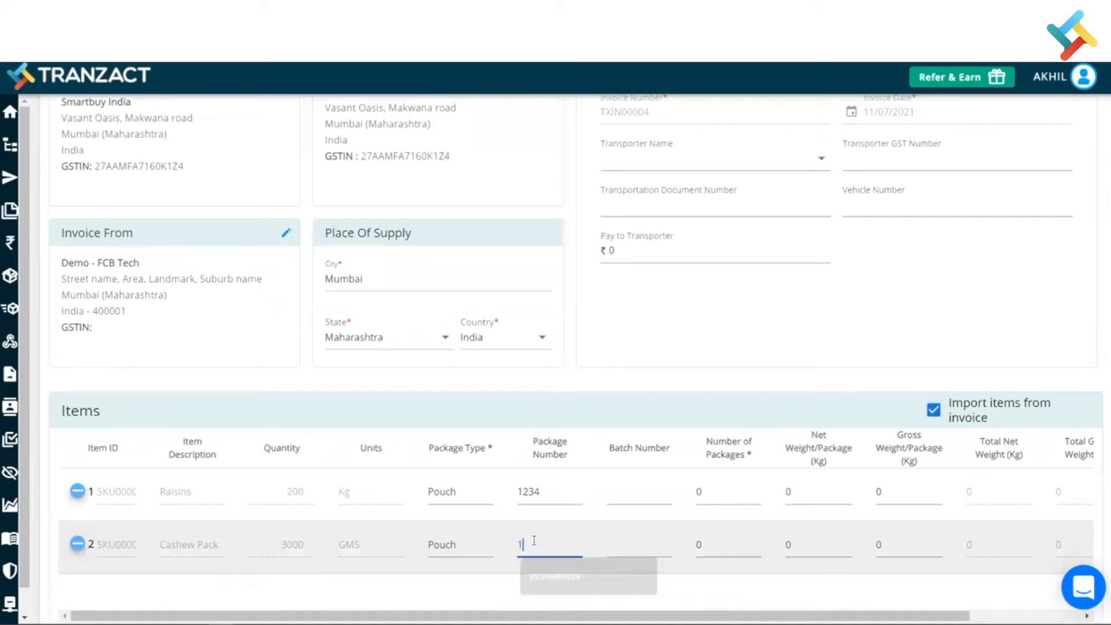
pyautogui.write('234')
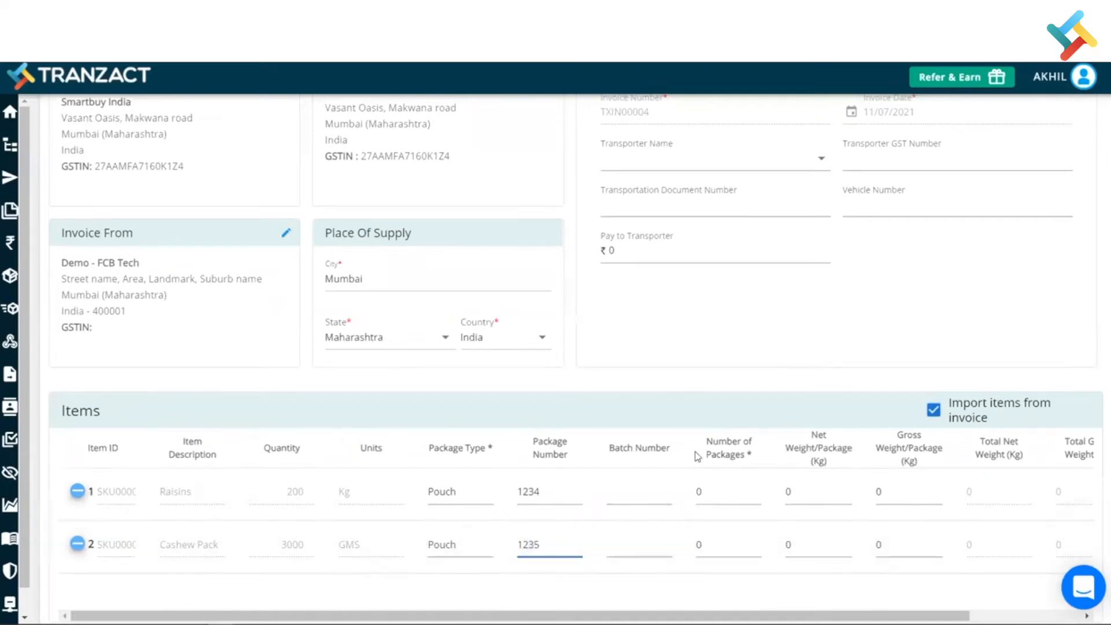
# Enter 10 packages for Raisins and 26 packages for Cashew Pack
pyautogui.click(723, 490)
pyautogui.write('10')
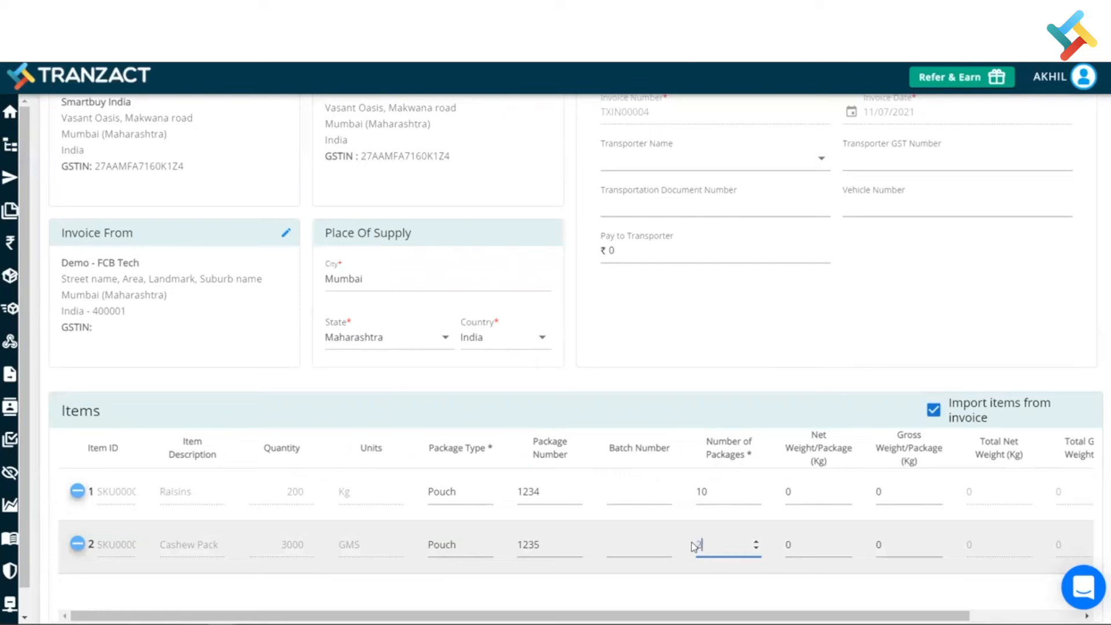
pyautogui.write('26')
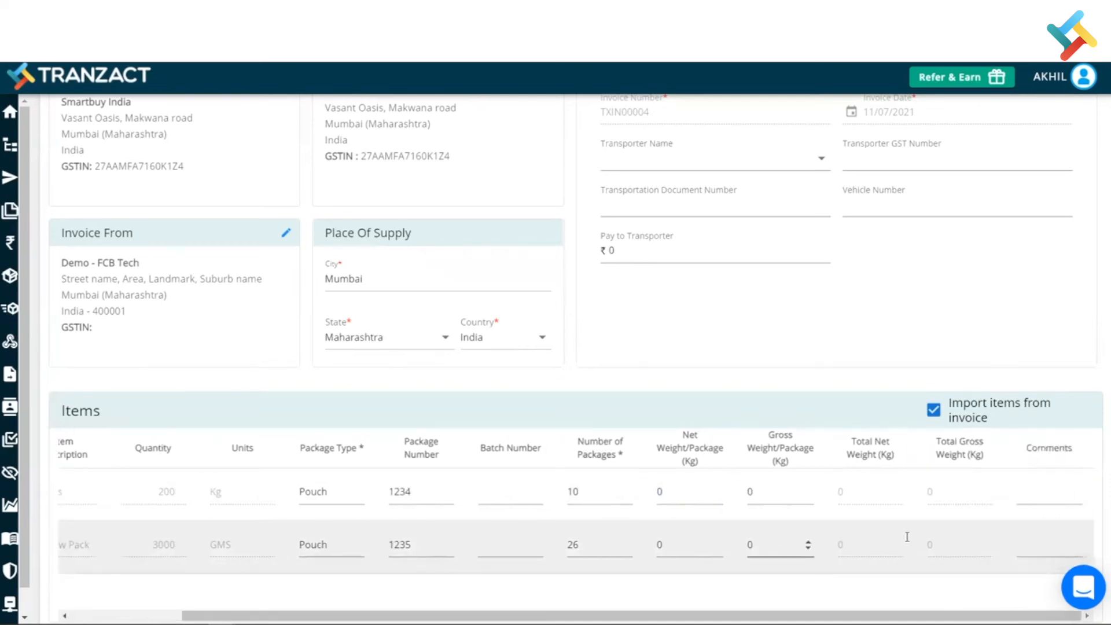
# Save and send the package list for invoice TXIN00004
pyautogui.scroll(-3)
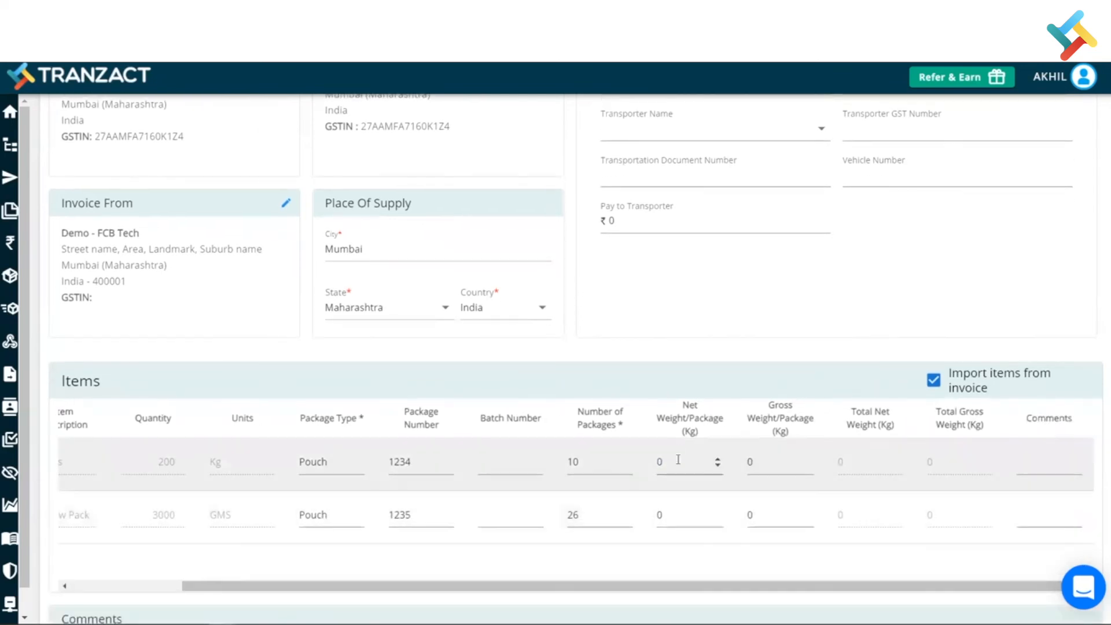
pyautogui.scroll(-3)
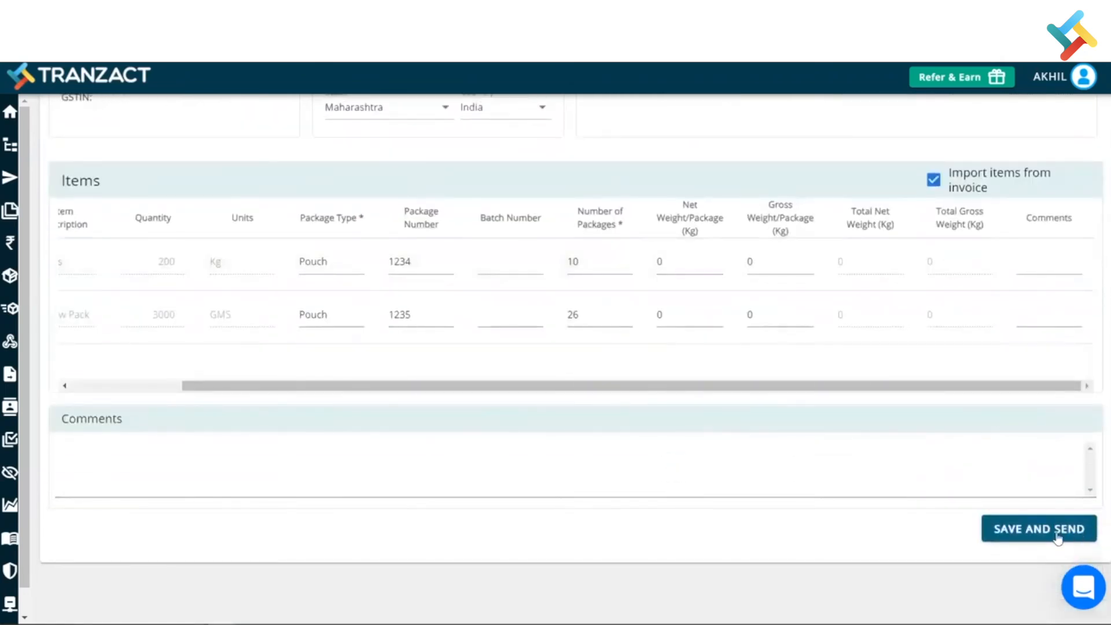
pyautogui.click(1039, 529)
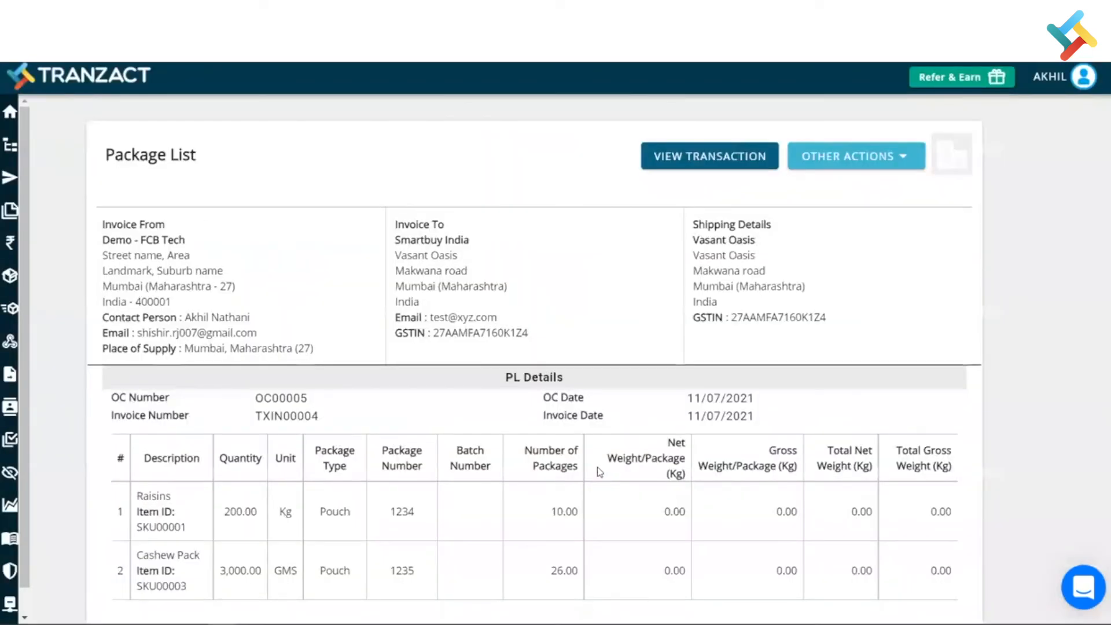
pyautogui.scroll(-3)
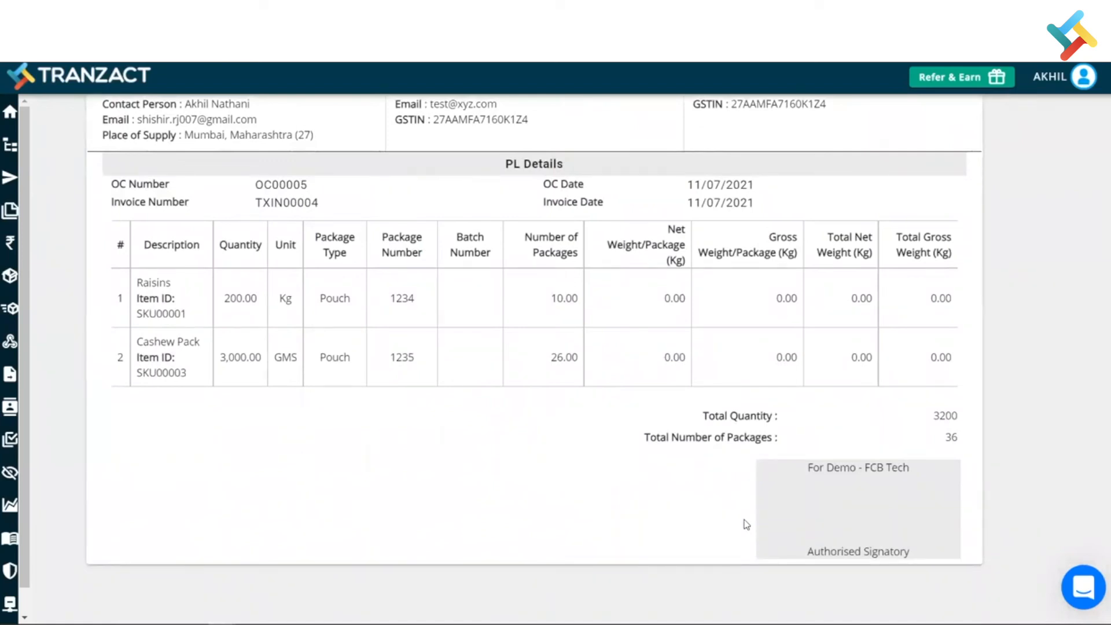
pyautogui.moveTo(495, 389)
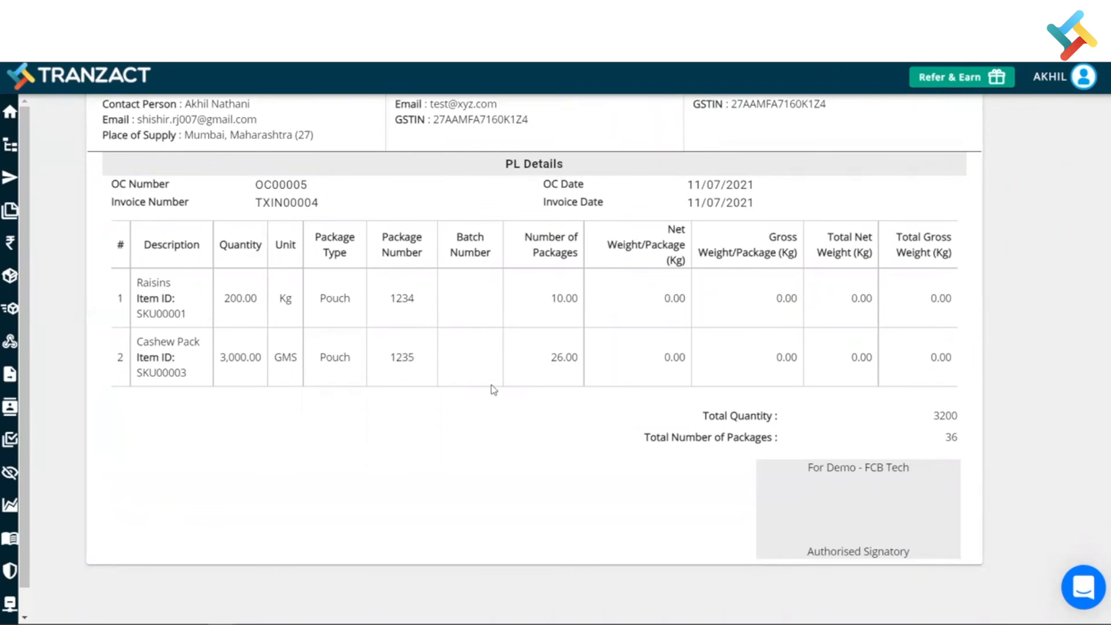